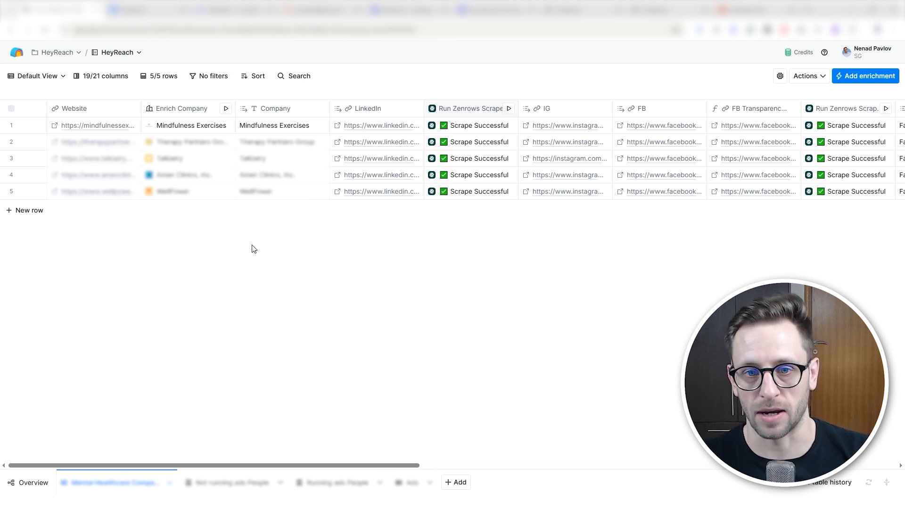
{"action": "mouse_move", "coordinate": [75, 98]}
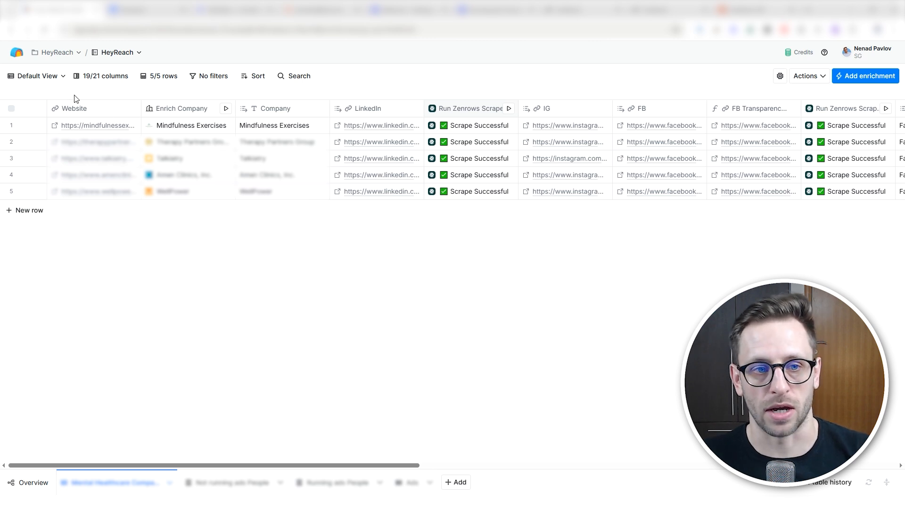
{"action": "mouse_move", "coordinate": [160, 289]}
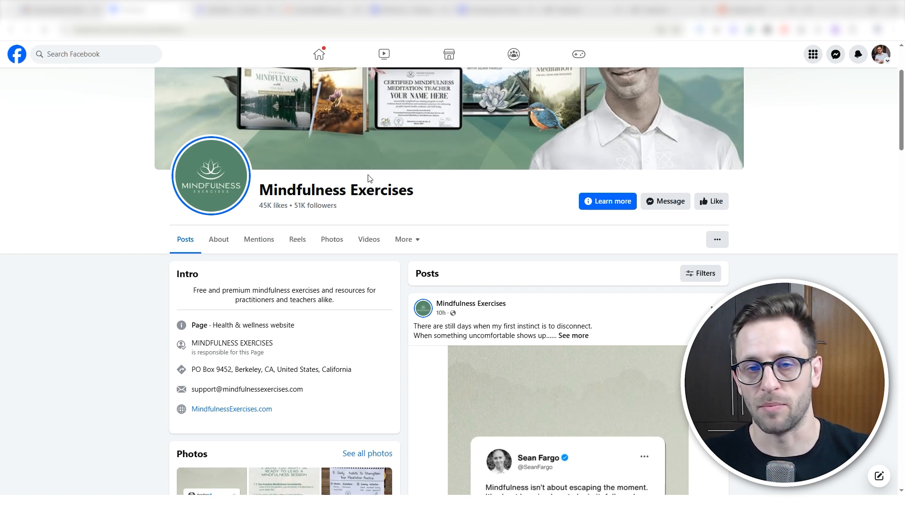
- Show the Mindfulness Exercises page transparency details confirming the page is currently running ads
{"action": "left_click", "coordinate": [218, 239]}
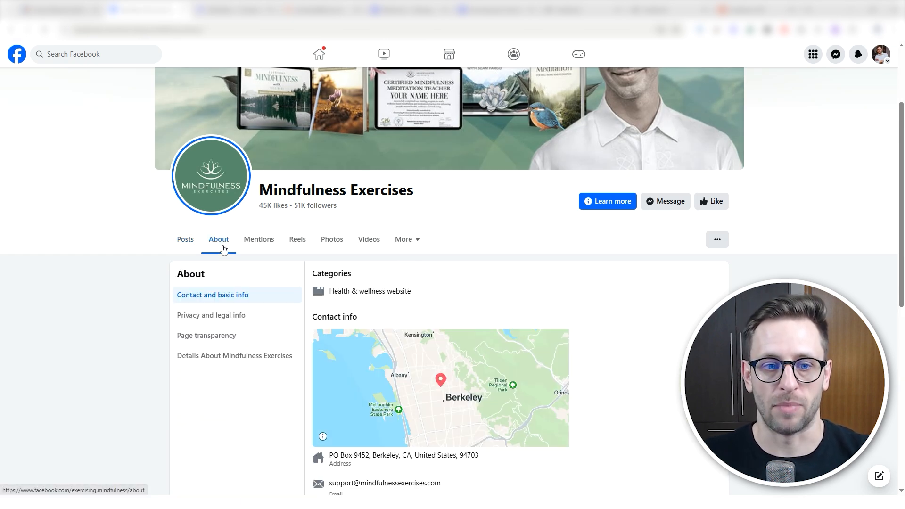
{"action": "scroll", "scroll_direction": "down", "scroll_amount": 3}
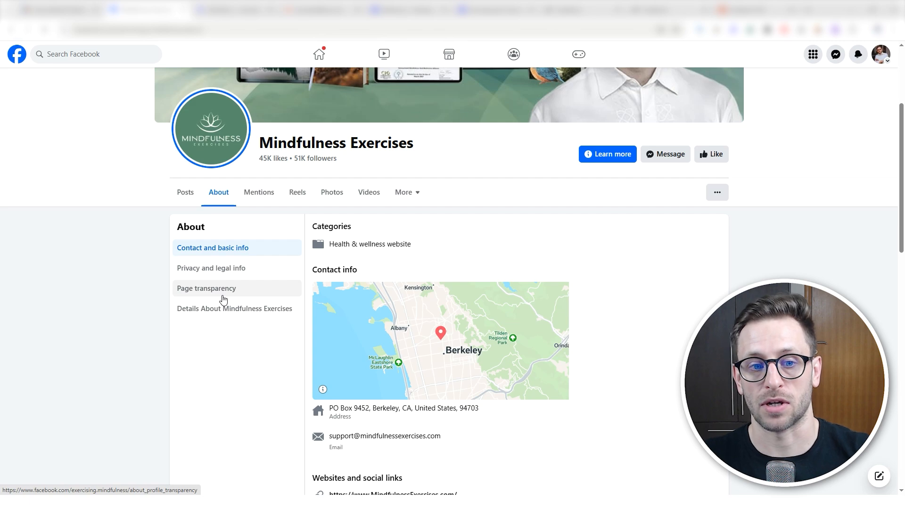
{"action": "left_click", "coordinate": [206, 288]}
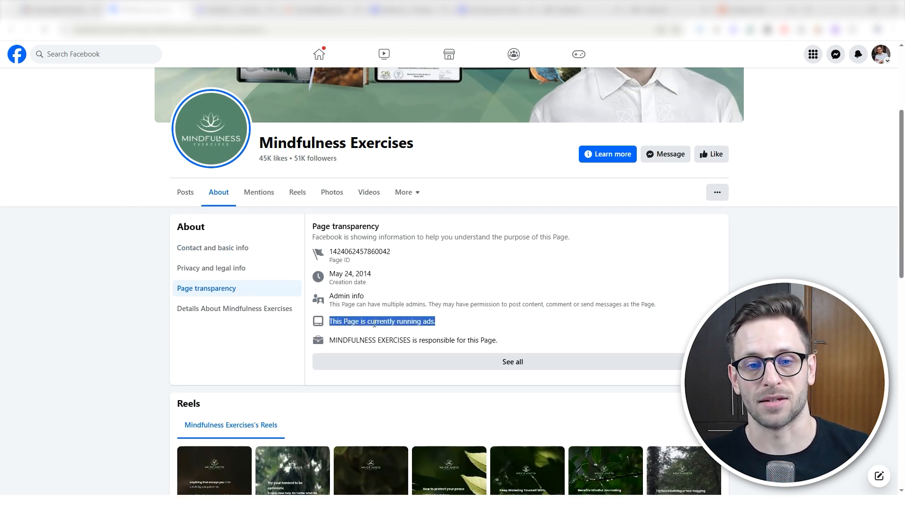
{"action": "scroll", "scroll_direction": "down", "scroll_amount": 3}
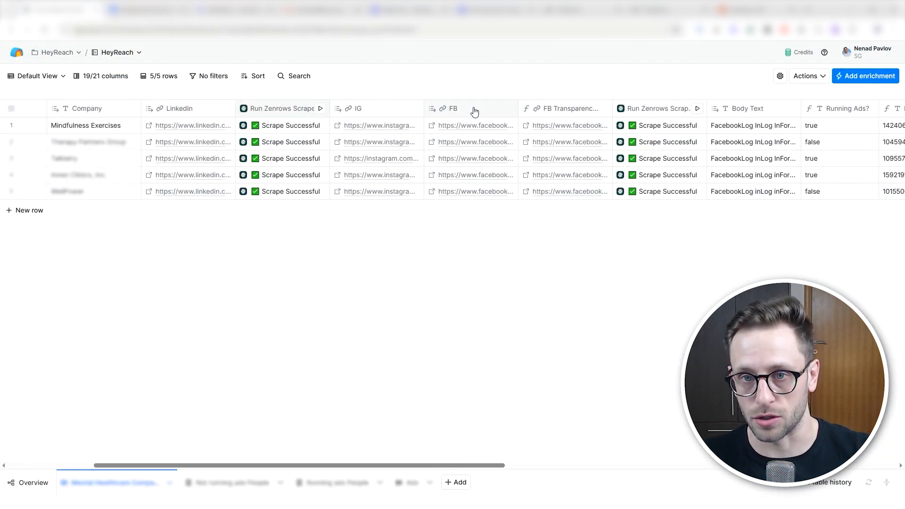
{"action": "mouse_move", "coordinate": [548, 137]}
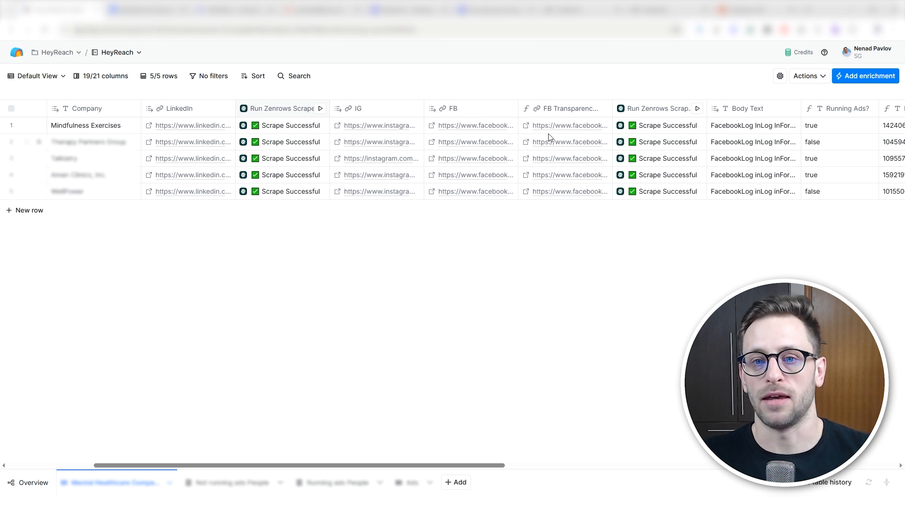
{"action": "mouse_move", "coordinate": [563, 110]}
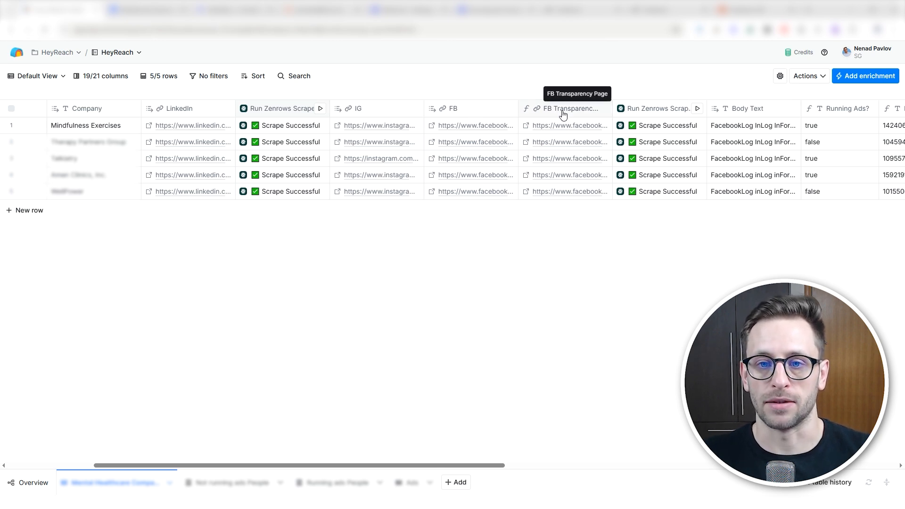
{"action": "left_click", "coordinate": [569, 108]}
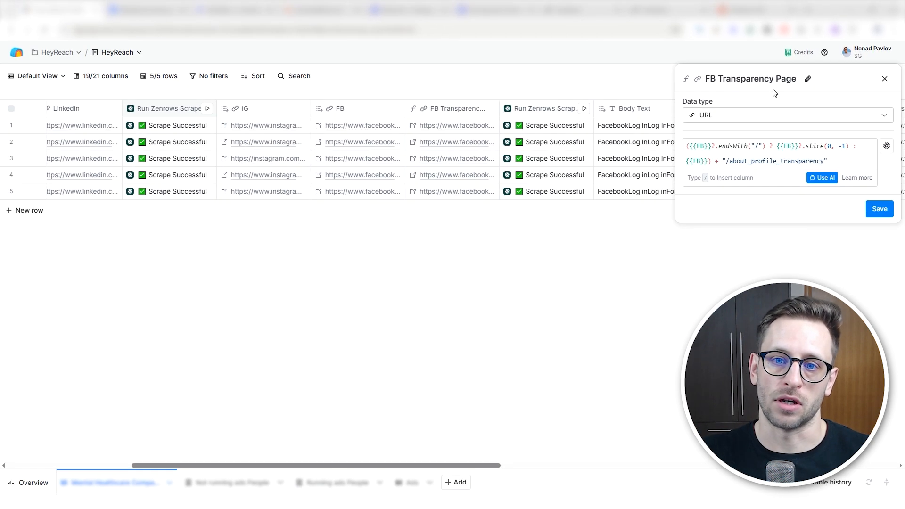
{"action": "left_click", "coordinate": [884, 78]}
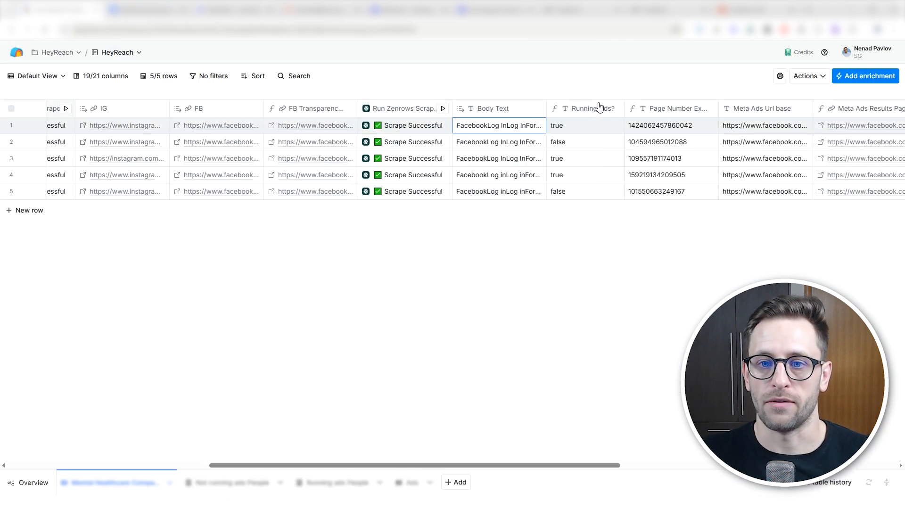
{"action": "left_click", "coordinate": [585, 108]}
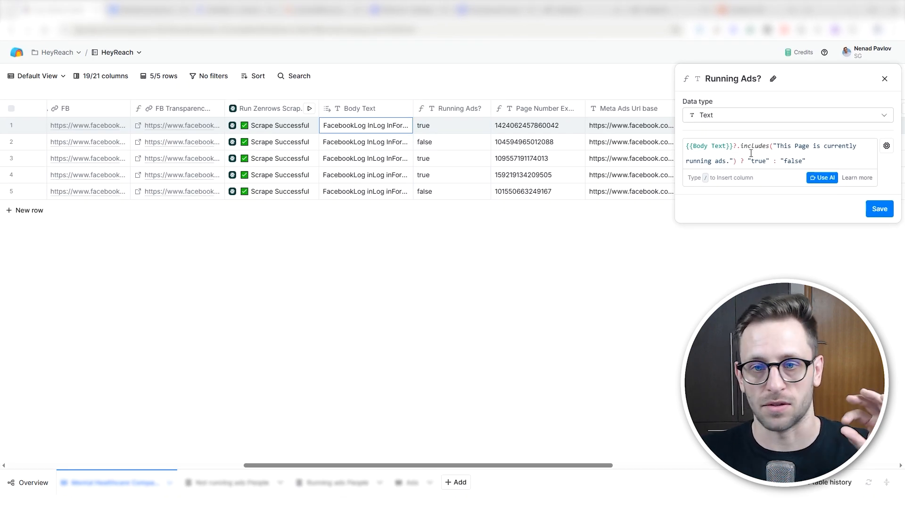
{"action": "left_click", "coordinate": [885, 79]}
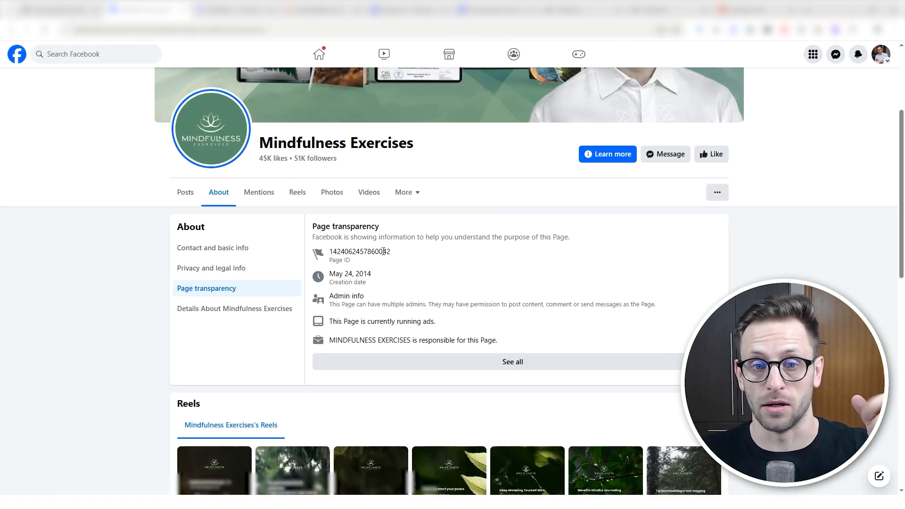
- Copy the Mindfulness Exercises page ID for the Meta Ad Library view_all_page_id URL
{"action": "double_click", "coordinate": [359, 251]}
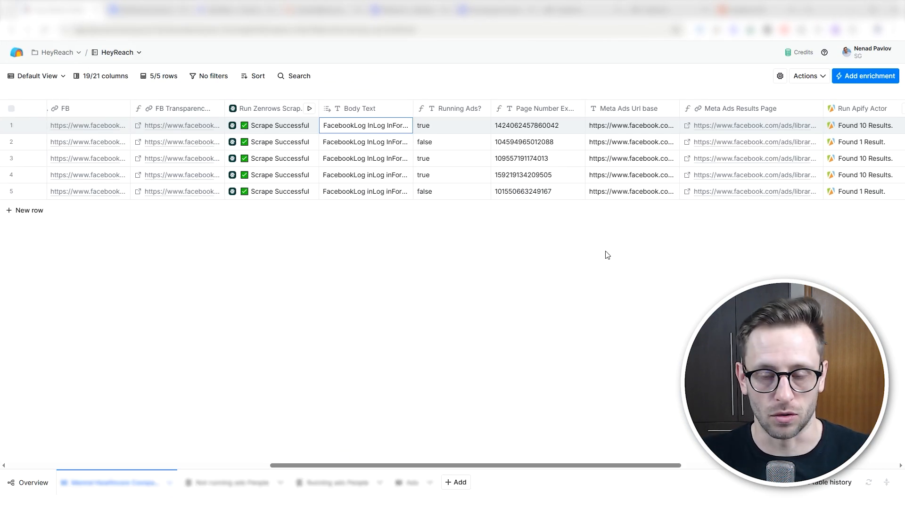
{"action": "scroll", "scroll_direction": "right", "scroll_amount": 3}
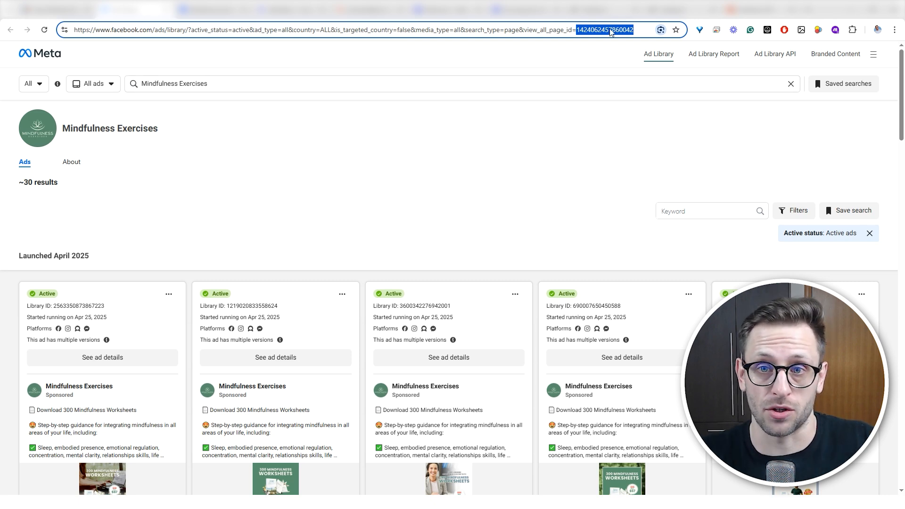
{"action": "scroll", "scroll_direction": "down", "scroll_amount": 3}
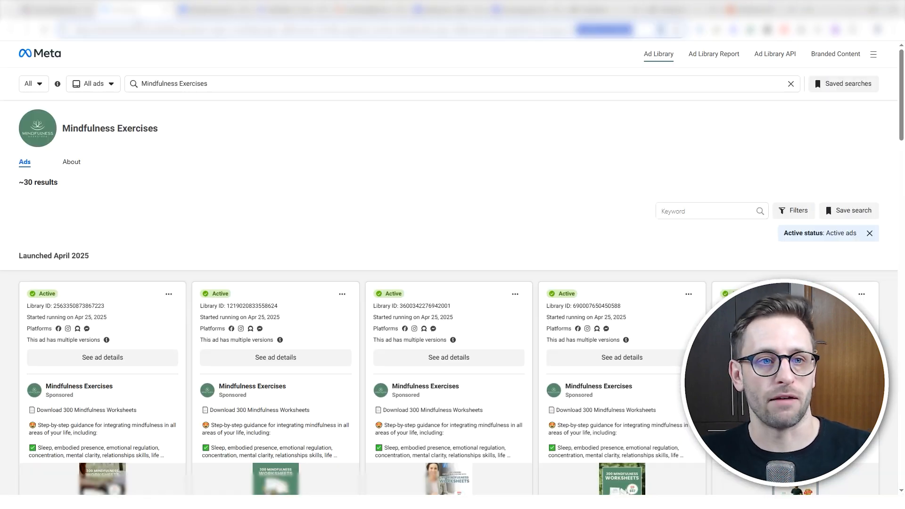
{"action": "scroll", "scroll_direction": "down", "scroll_amount": 3}
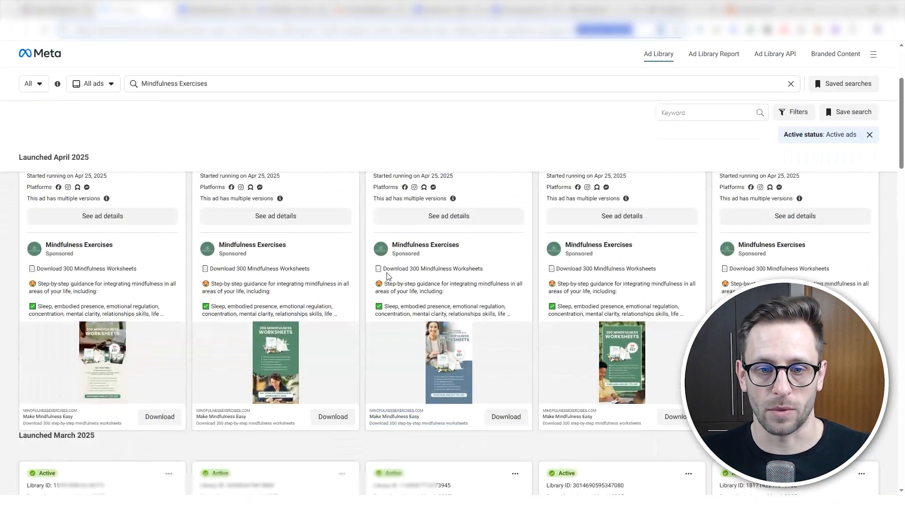
{"action": "scroll", "scroll_direction": "up", "scroll_amount": 3}
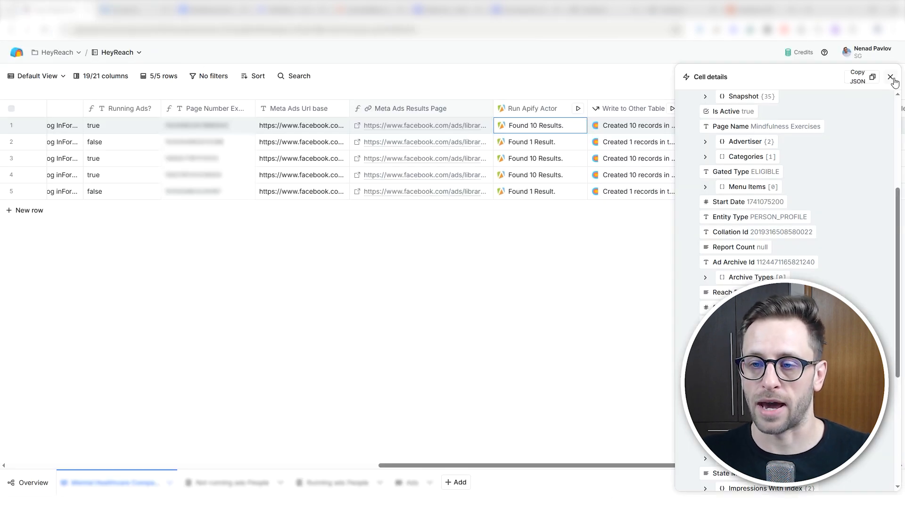
- Close the ad details, view the 30 scraped ads in the Ads table, then return to companies
{"action": "left_click", "coordinate": [890, 77]}
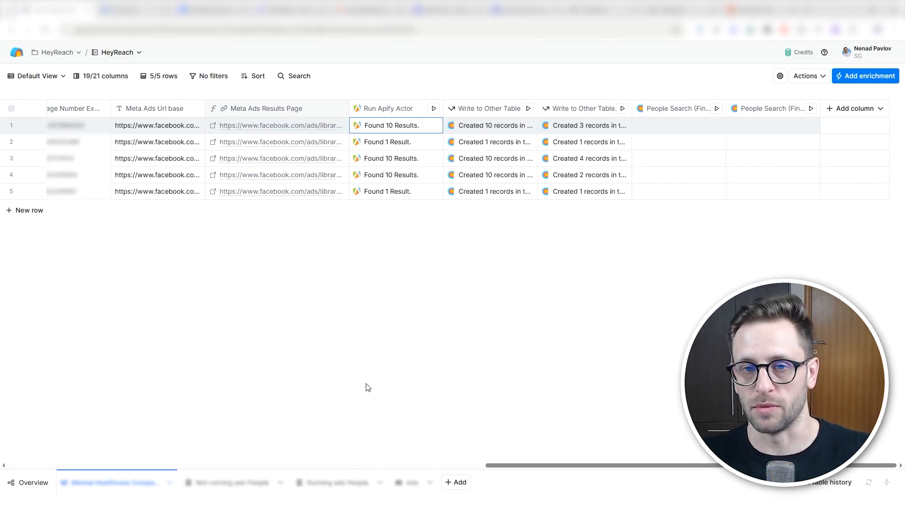
{"action": "left_click", "coordinate": [418, 482]}
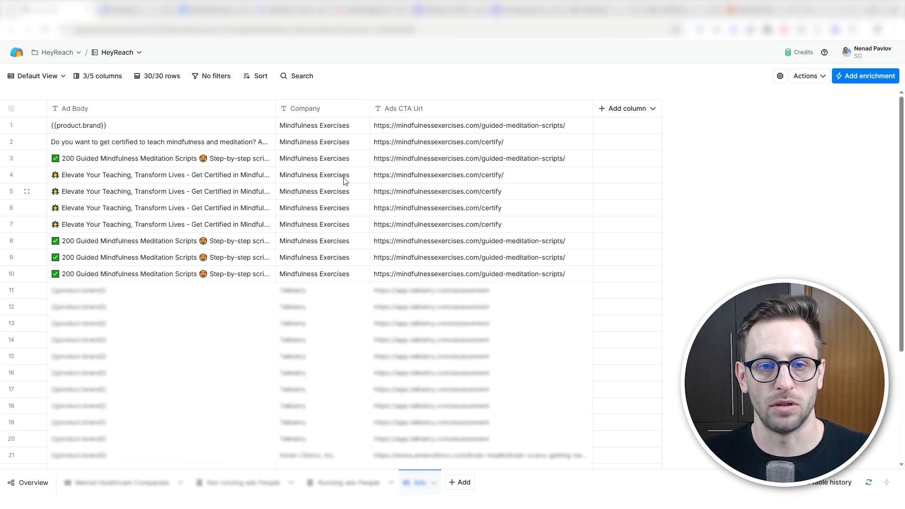
{"action": "mouse_move", "coordinate": [360, 174]}
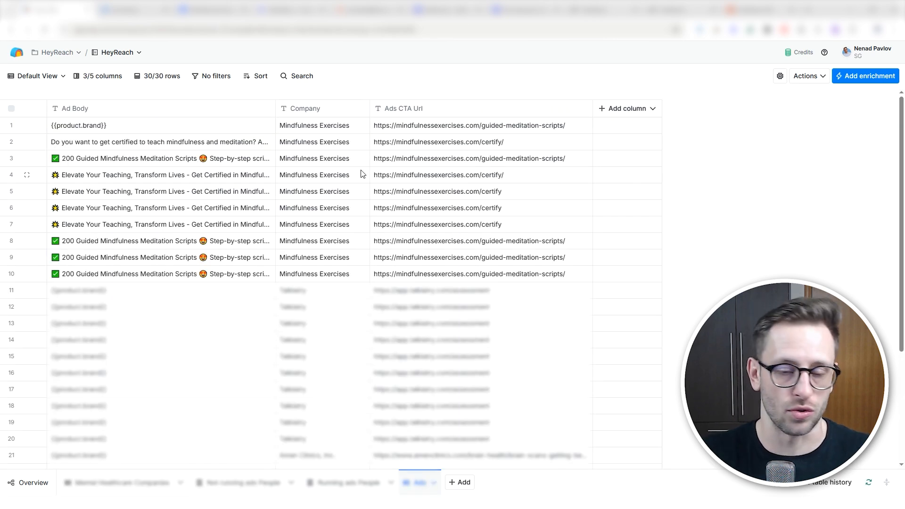
{"action": "left_click", "coordinate": [116, 482]}
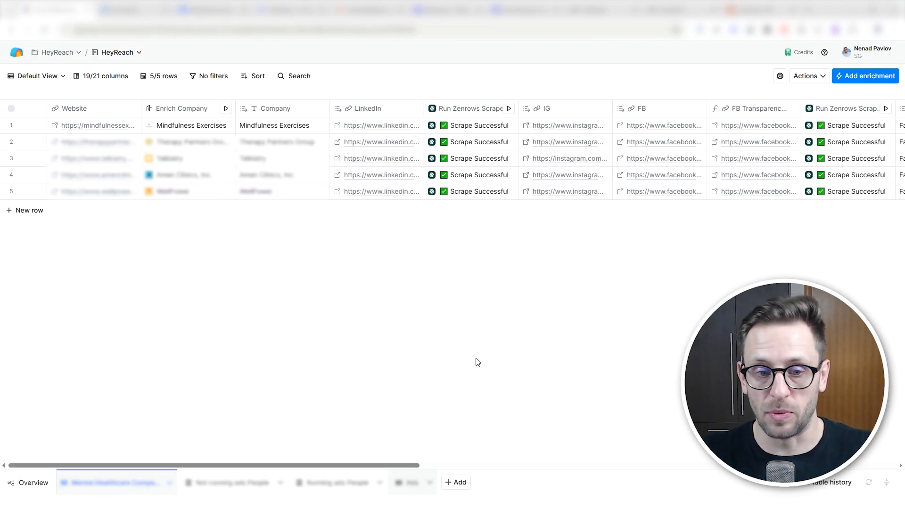
- Review campaign status in the 'Running ads People' table, then the 'Not running ads People' table
{"action": "left_click", "coordinate": [346, 114]}
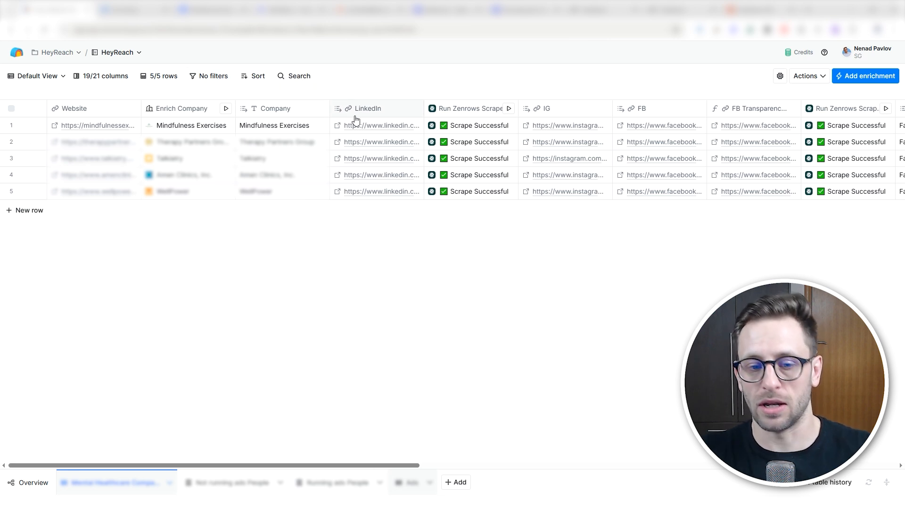
{"action": "left_click", "coordinate": [344, 482]}
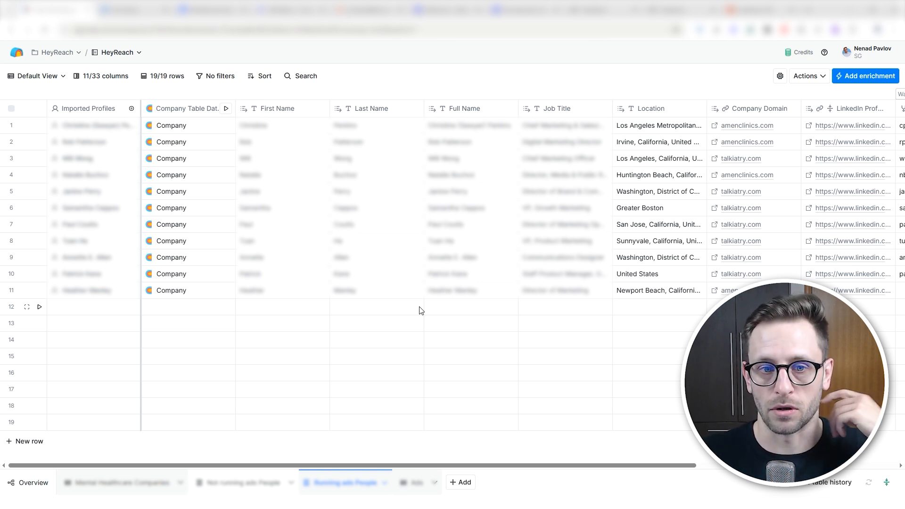
{"action": "scroll", "scroll_direction": "right", "scroll_amount": 3}
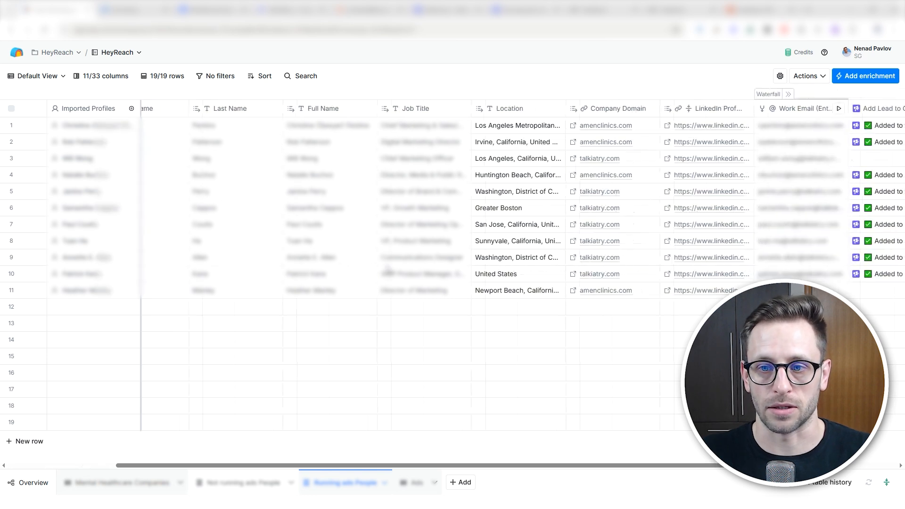
{"action": "scroll", "scroll_direction": "right", "scroll_amount": 3}
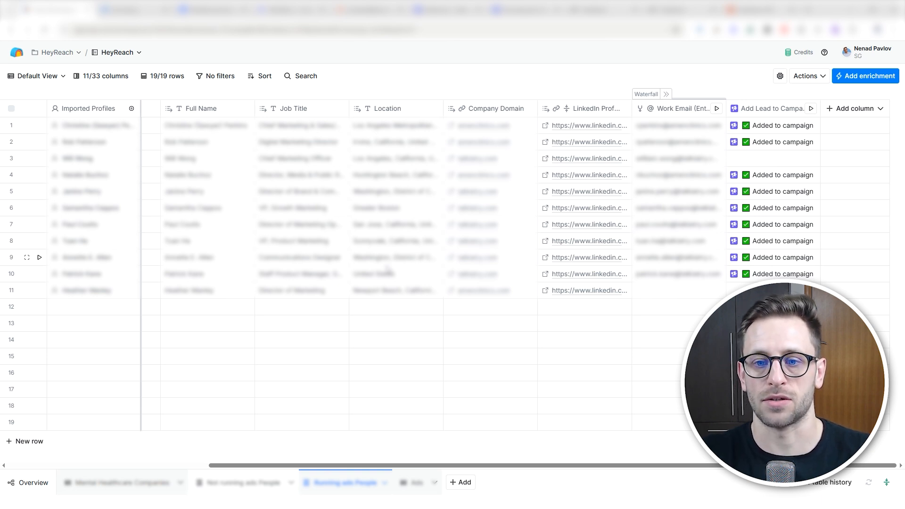
{"action": "left_click", "coordinate": [239, 482]}
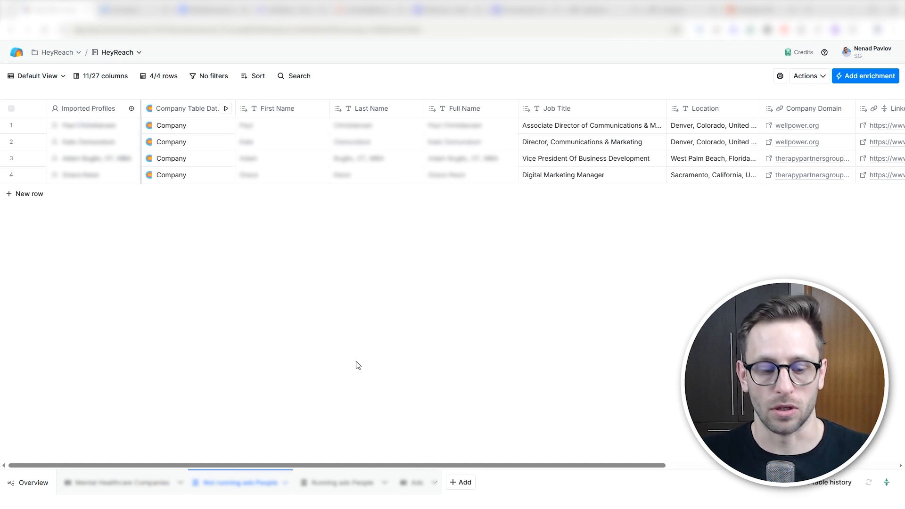
{"action": "mouse_move", "coordinate": [273, 431]}
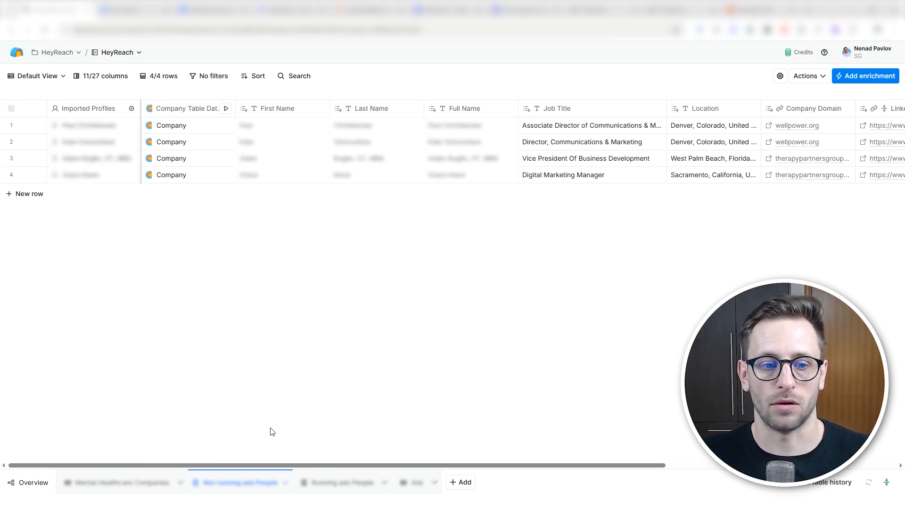
{"action": "scroll", "scroll_direction": "right", "scroll_amount": 3}
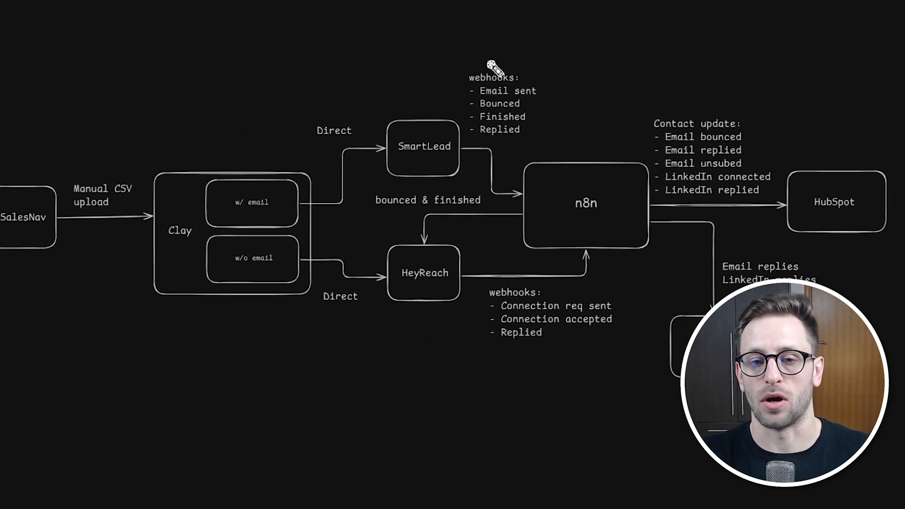
{"action": "mouse_move", "coordinate": [445, 352]}
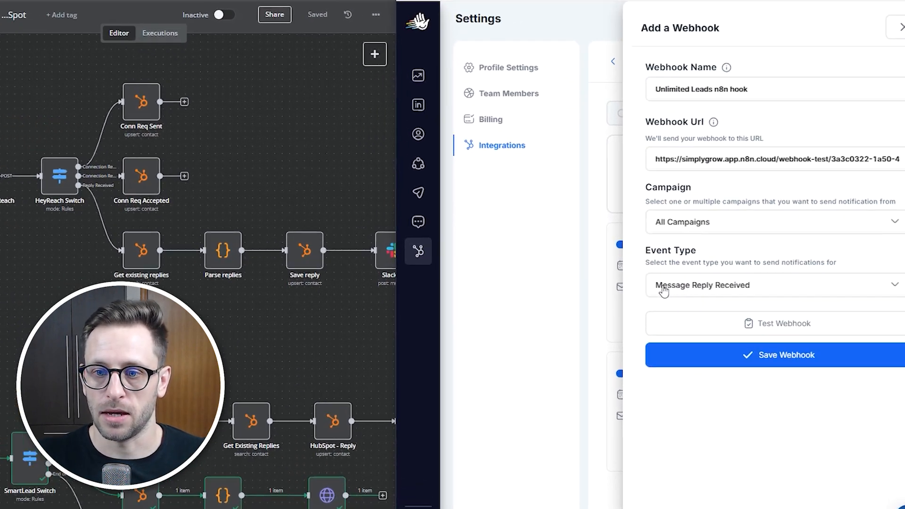
- Send a Connection Request Sent test webhook event to the listening n8n workflow
{"action": "left_click", "coordinate": [771, 284]}
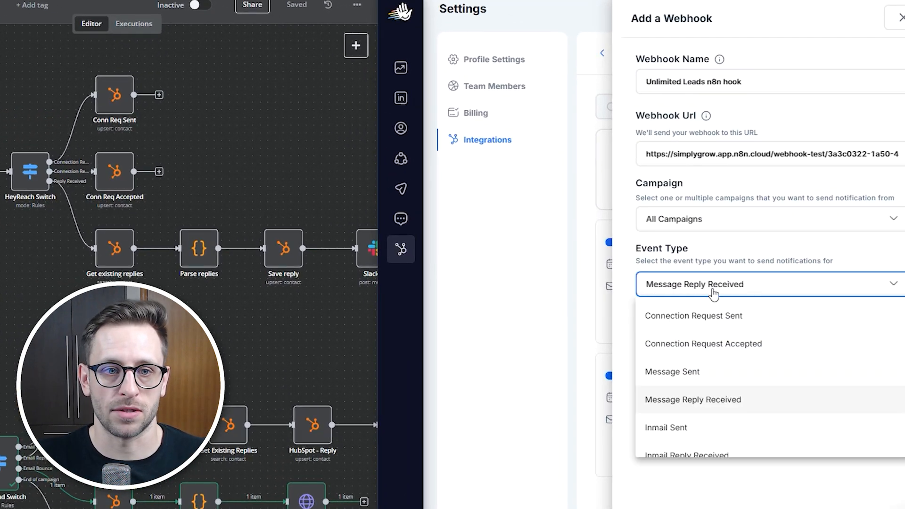
{"action": "left_click", "coordinate": [693, 315]}
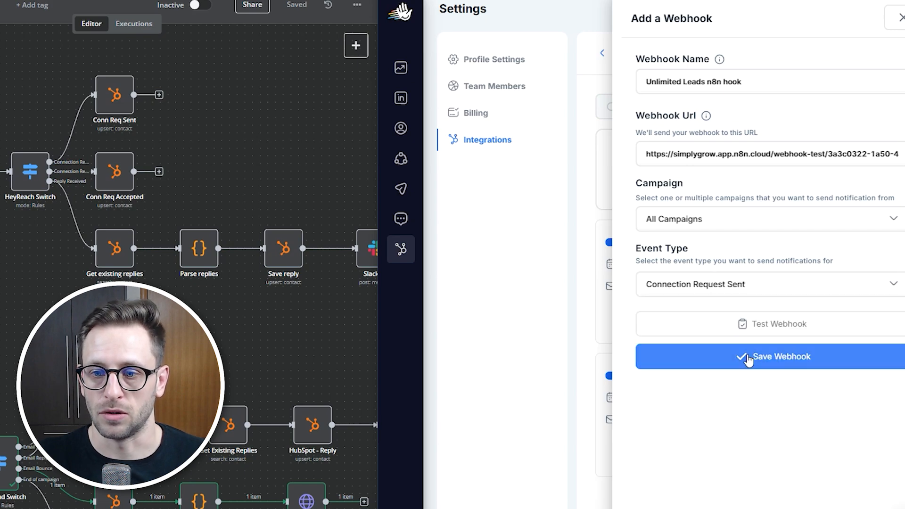
{"action": "left_click", "coordinate": [768, 356]}
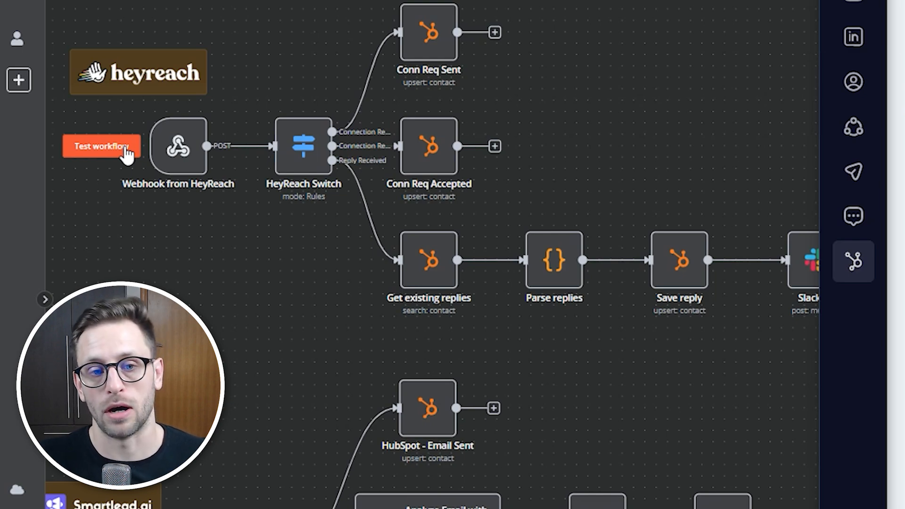
{"action": "left_click", "coordinate": [100, 145]}
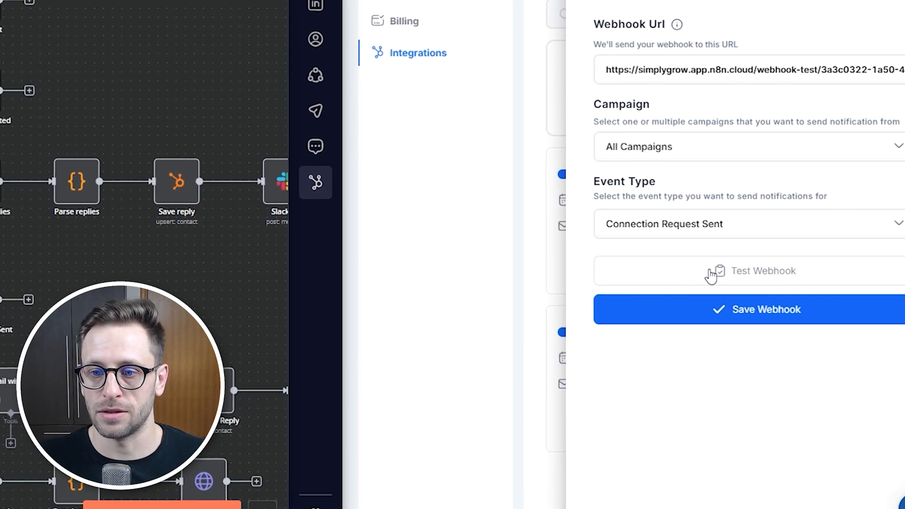
{"action": "left_click", "coordinate": [747, 309]}
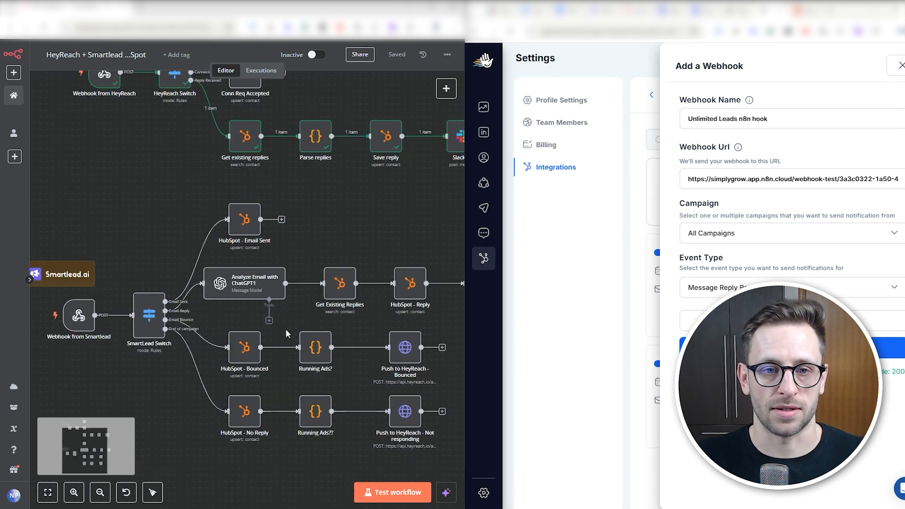
{"action": "mouse_move", "coordinate": [324, 231]}
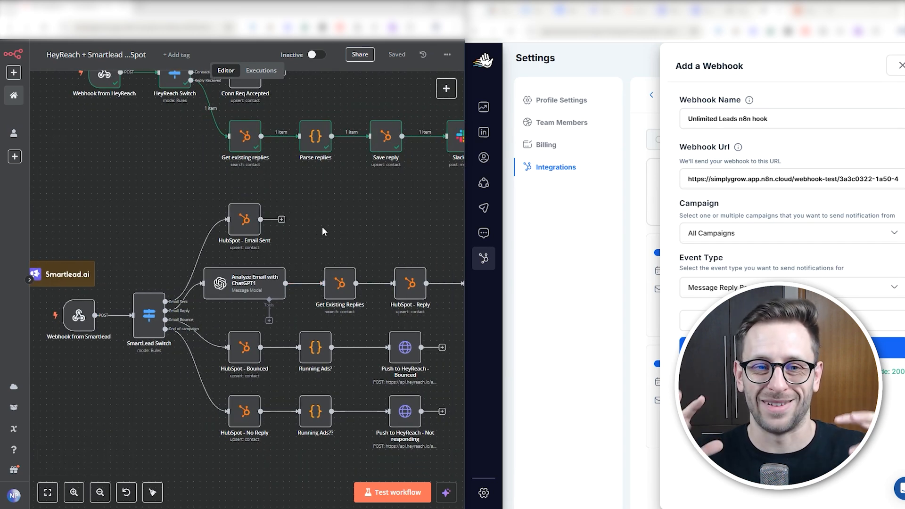
{"action": "mouse_move", "coordinate": [137, 316]}
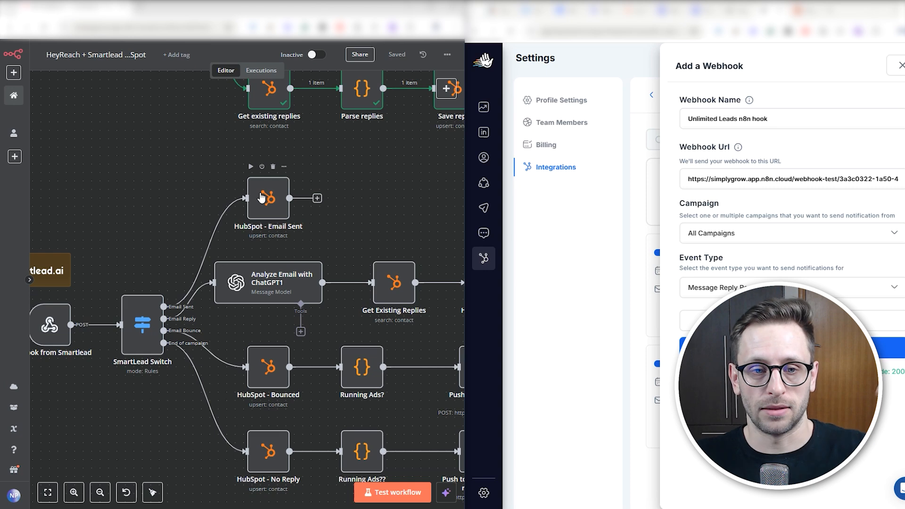
{"action": "mouse_move", "coordinate": [289, 288]}
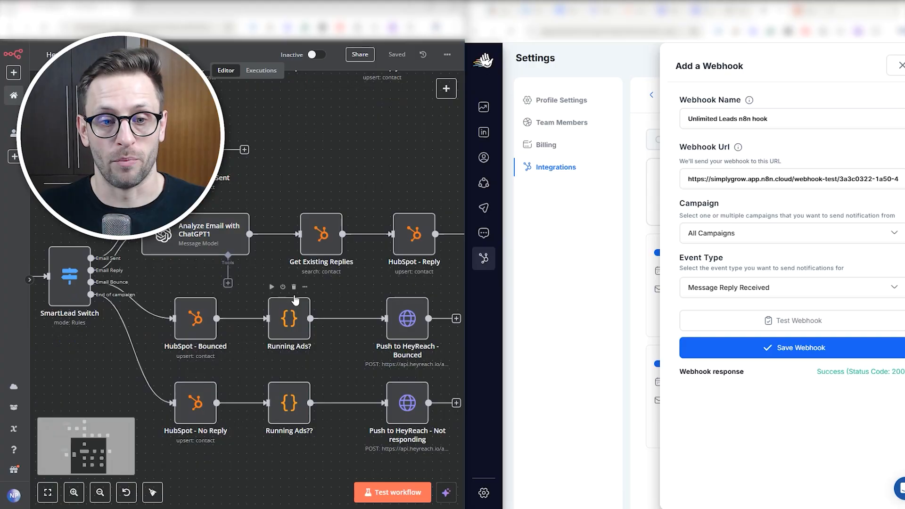
{"action": "mouse_move", "coordinate": [415, 334]}
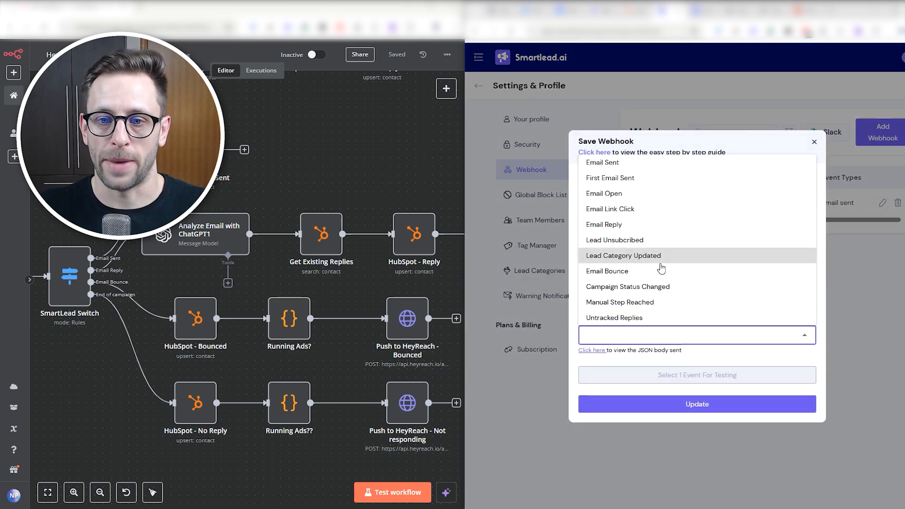
- Send an Email Bounce test event from the Smartlead webhook to n8n
{"action": "left_click", "coordinate": [607, 271]}
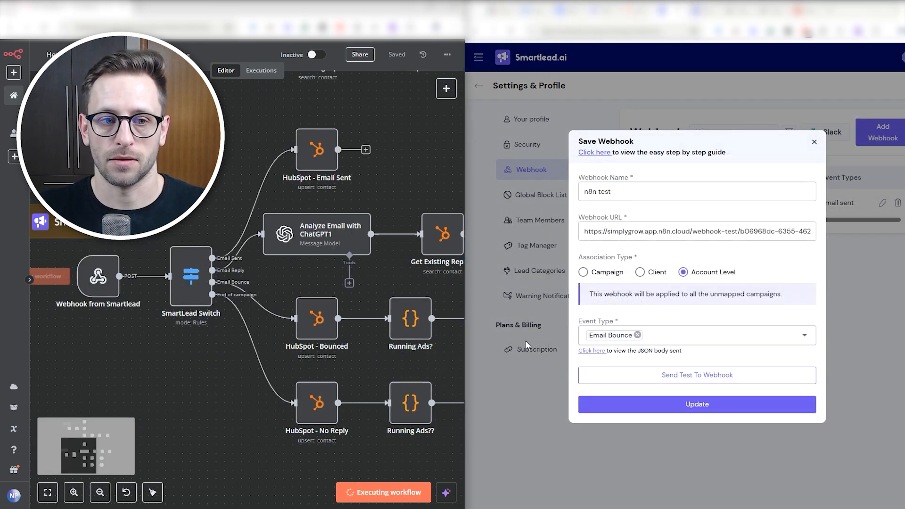
{"action": "left_click", "coordinate": [696, 375]}
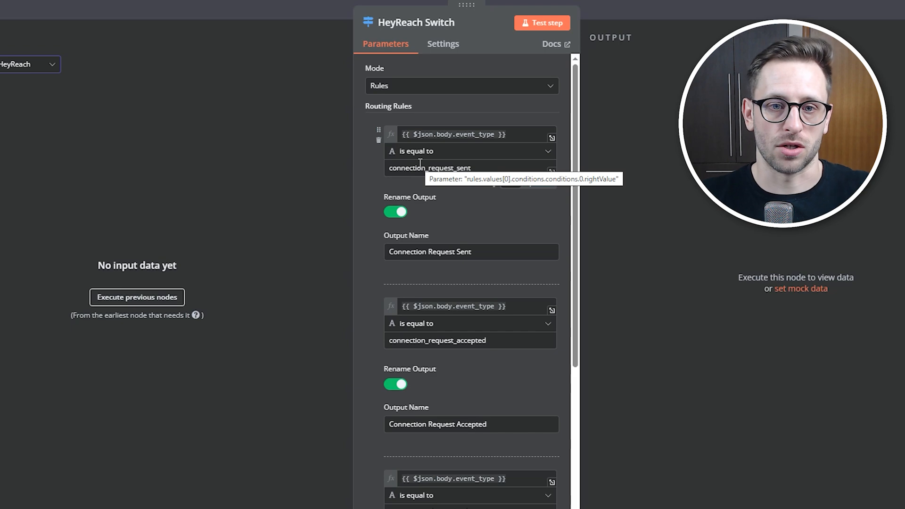
- Inspect the Conn Req Accepted HubSpot step setting Connected on LinkedIn to Yes
{"action": "scroll", "scroll_direction": "down", "scroll_amount": 3}
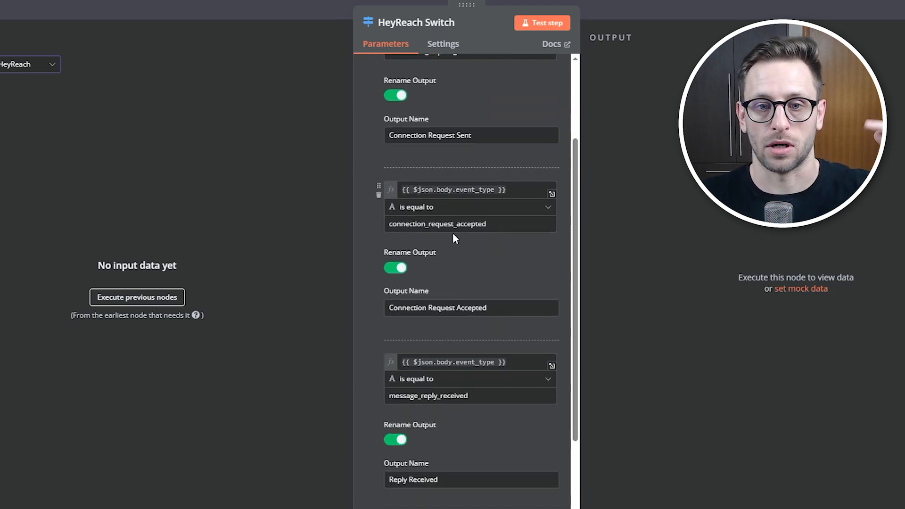
{"action": "scroll", "scroll_direction": "down", "scroll_amount": 3}
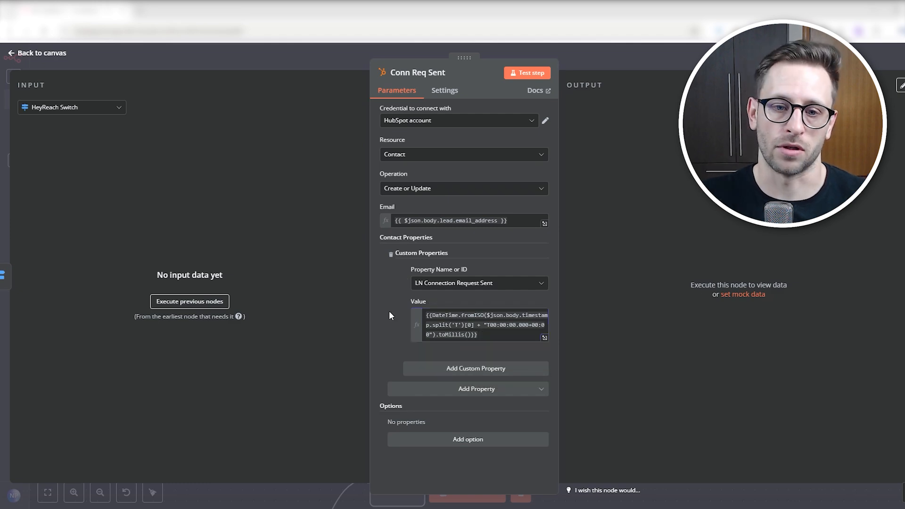
{"action": "left_click", "coordinate": [34, 52]}
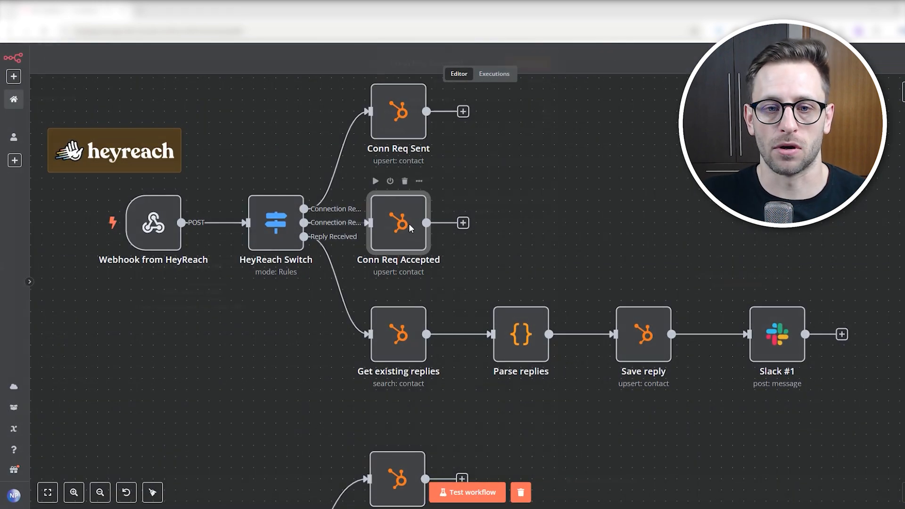
{"action": "double_click", "coordinate": [398, 223]}
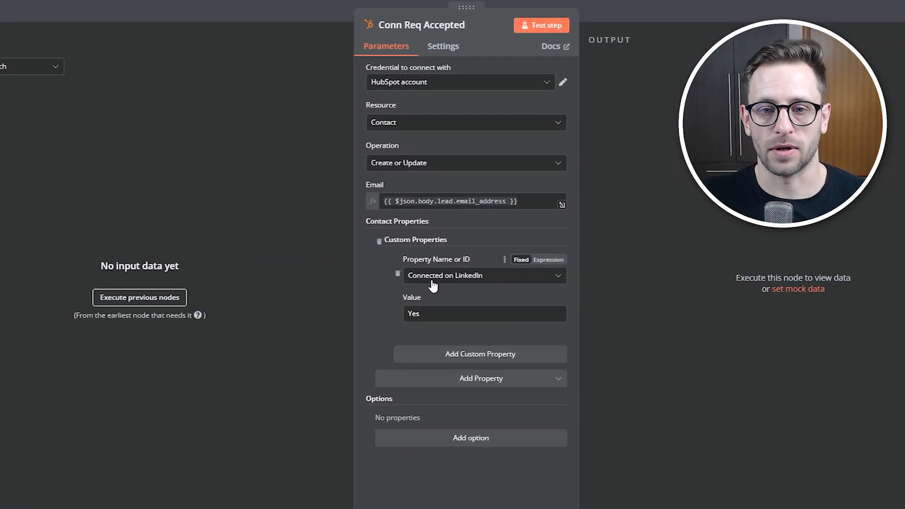
{"action": "mouse_move", "coordinate": [445, 275]}
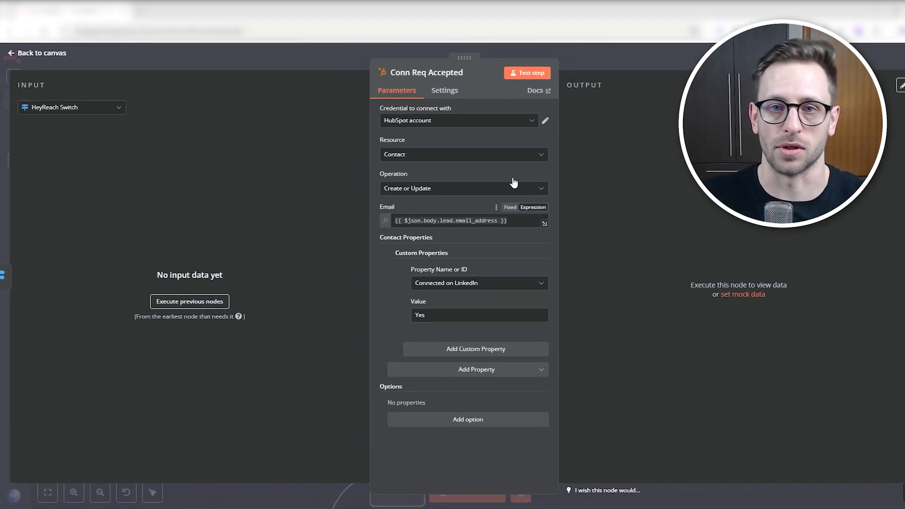
{"action": "left_click", "coordinate": [36, 52]}
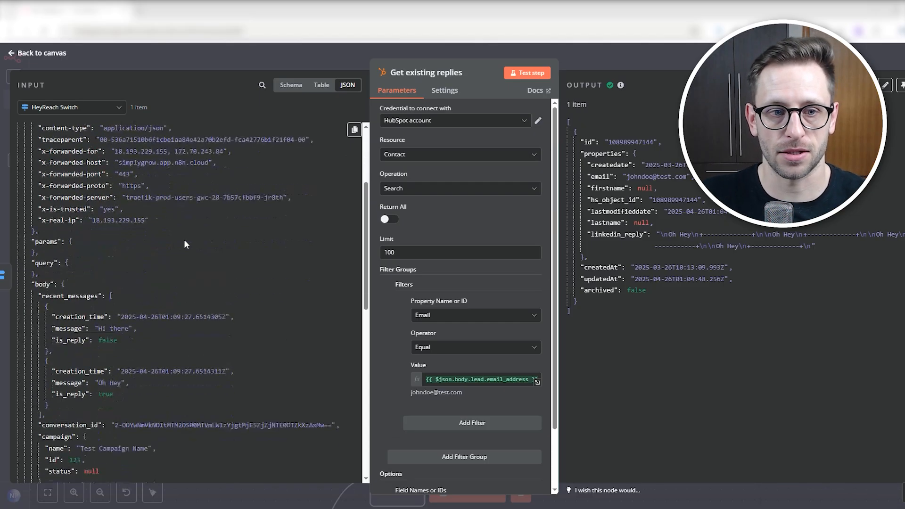
- Review the Get existing replies HubSpot search by lead email and its options, then close it
{"action": "scroll", "scroll_direction": "down", "scroll_amount": 3}
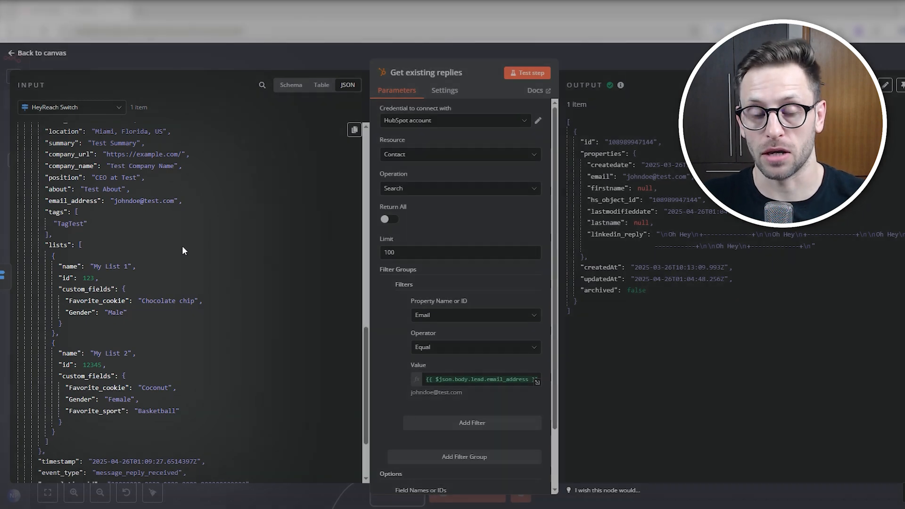
{"action": "scroll", "scroll_direction": "up", "scroll_amount": 3}
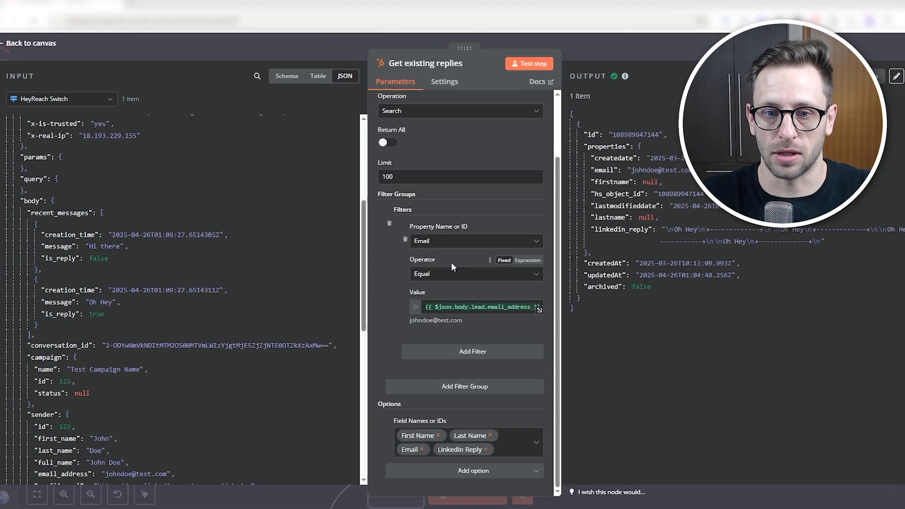
{"action": "scroll", "scroll_direction": "down", "scroll_amount": 3}
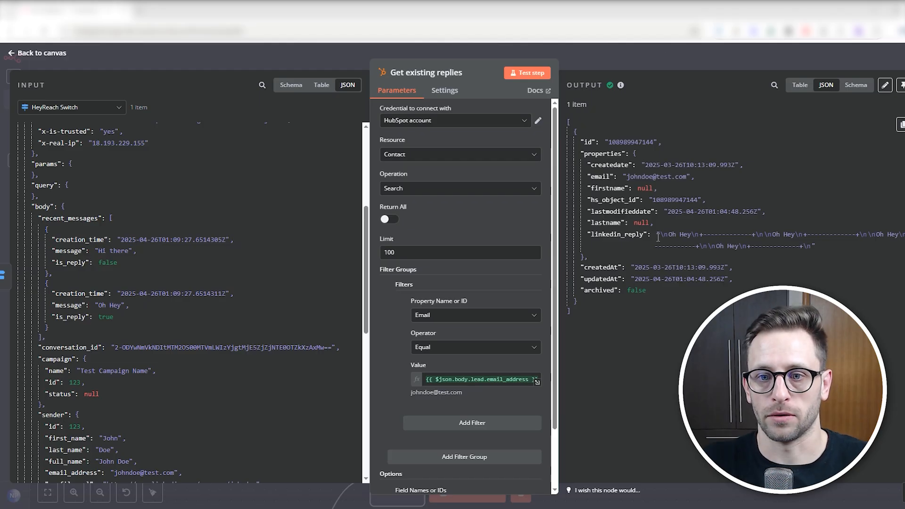
{"action": "left_click", "coordinate": [37, 52]}
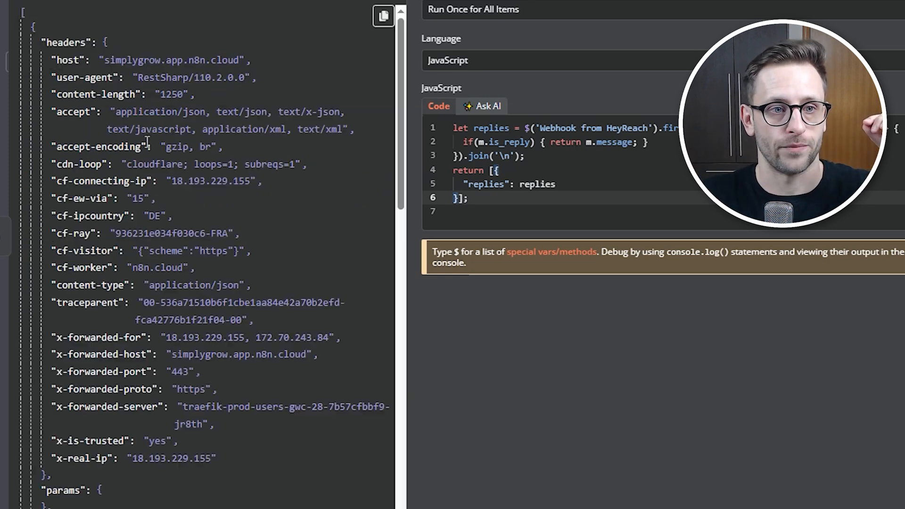
- Compare the Code node's input recent_messages JSON against its JavaScript
{"action": "scroll", "scroll_direction": "down", "scroll_amount": 3}
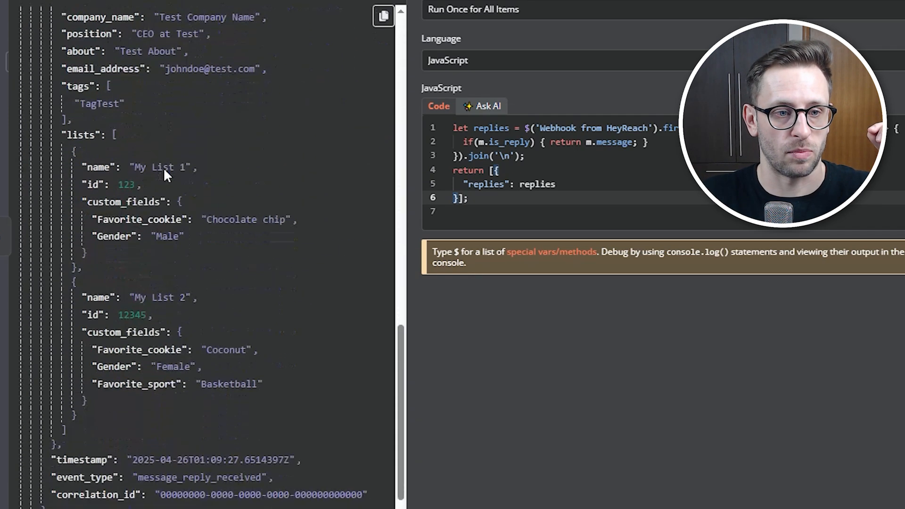
{"action": "scroll", "scroll_direction": "up", "scroll_amount": 3}
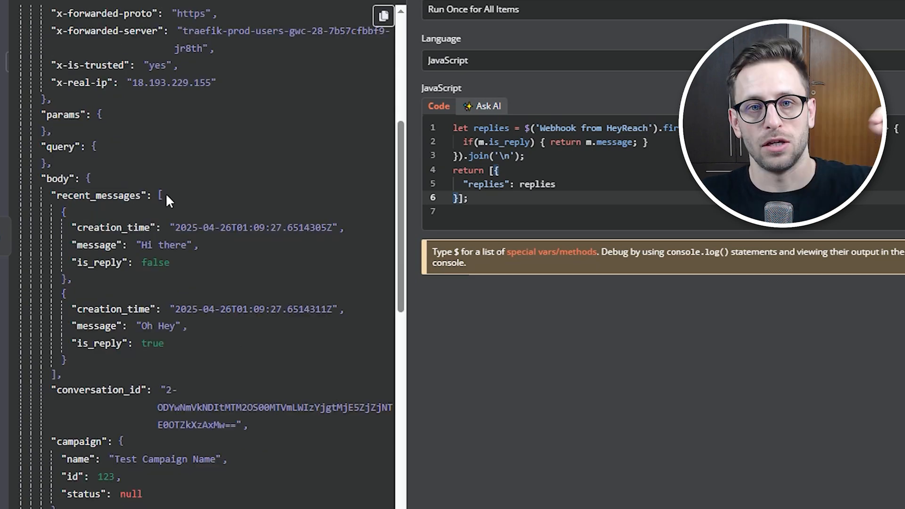
{"action": "mouse_move", "coordinate": [160, 263]}
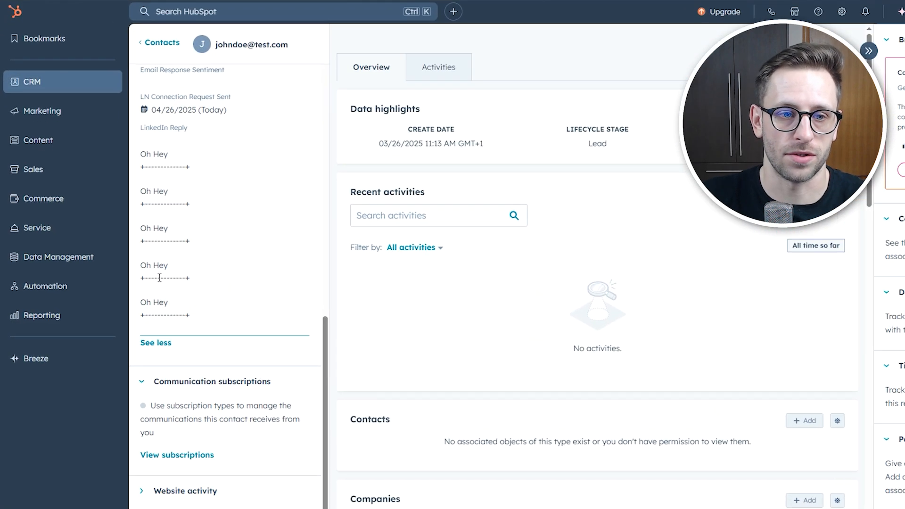
- Find the contact's LinkedIn Reply property listing the accumulated 'Oh Hey' replies
{"action": "scroll", "scroll_direction": "up", "scroll_amount": 3}
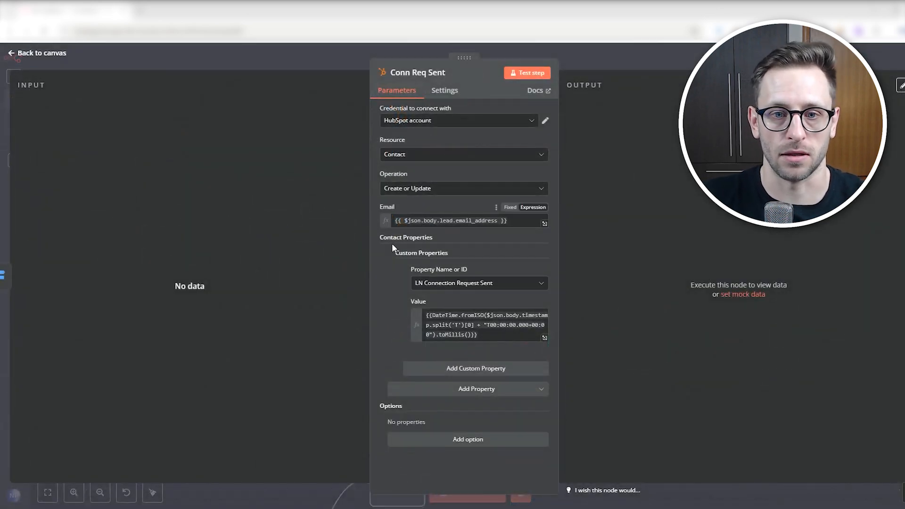
- Close the Conn Req Sent and HubSpot - Reply steps, then open HubSpot - Bounced
{"action": "left_click", "coordinate": [41, 52]}
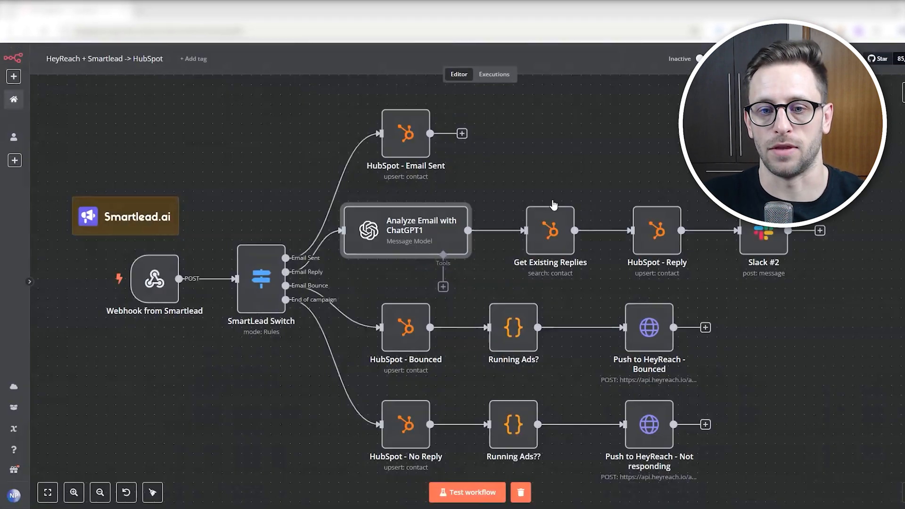
{"action": "mouse_move", "coordinate": [548, 234]}
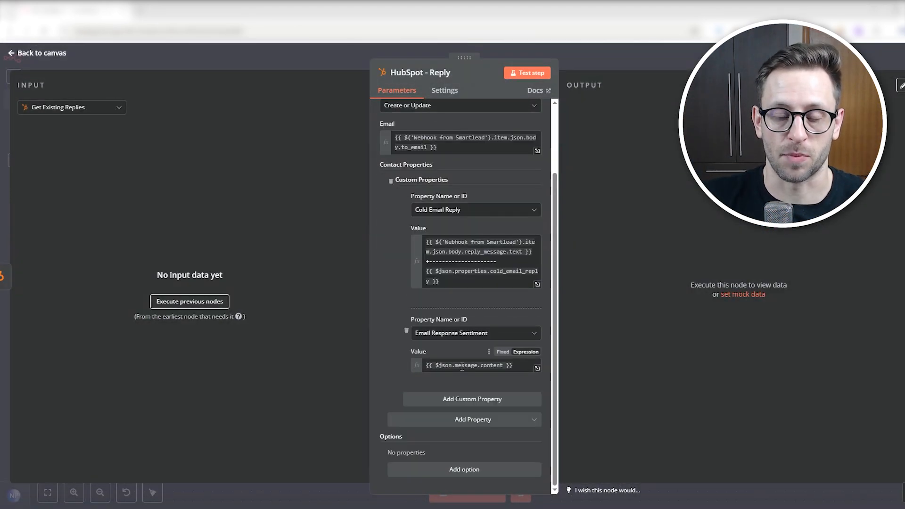
{"action": "left_click", "coordinate": [36, 53]}
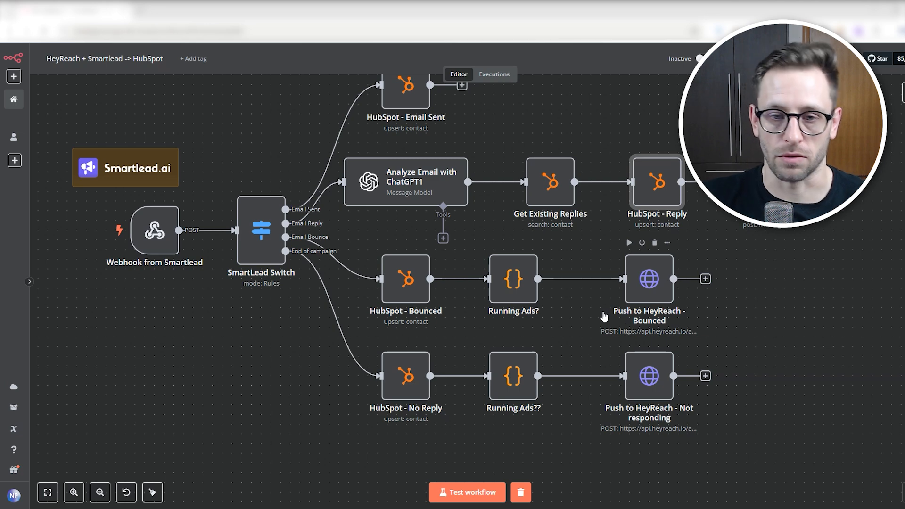
{"action": "mouse_move", "coordinate": [421, 300]}
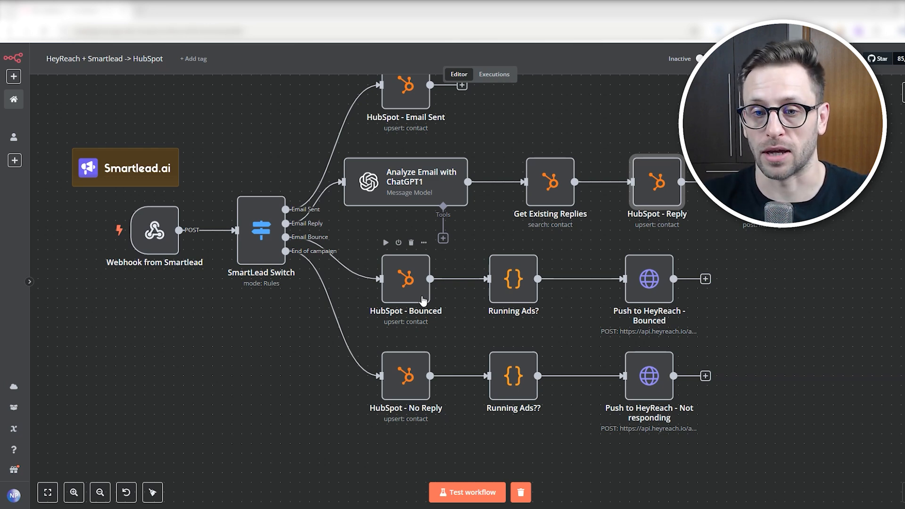
{"action": "double_click", "coordinate": [512, 279]}
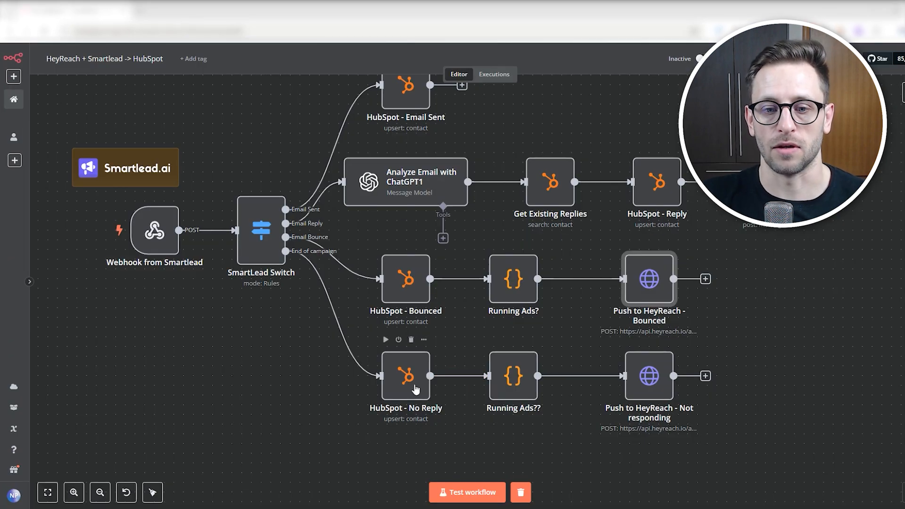
{"action": "mouse_move", "coordinate": [513, 376]}
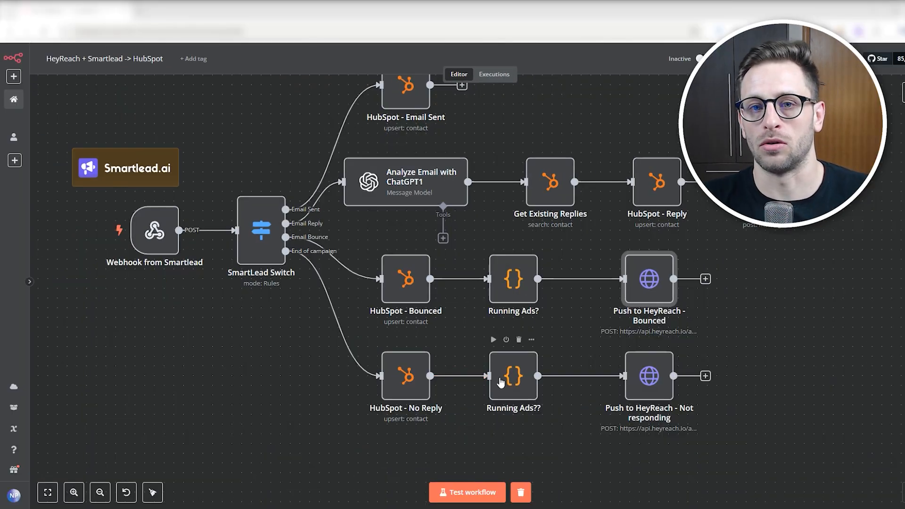
{"action": "mouse_move", "coordinate": [651, 385]}
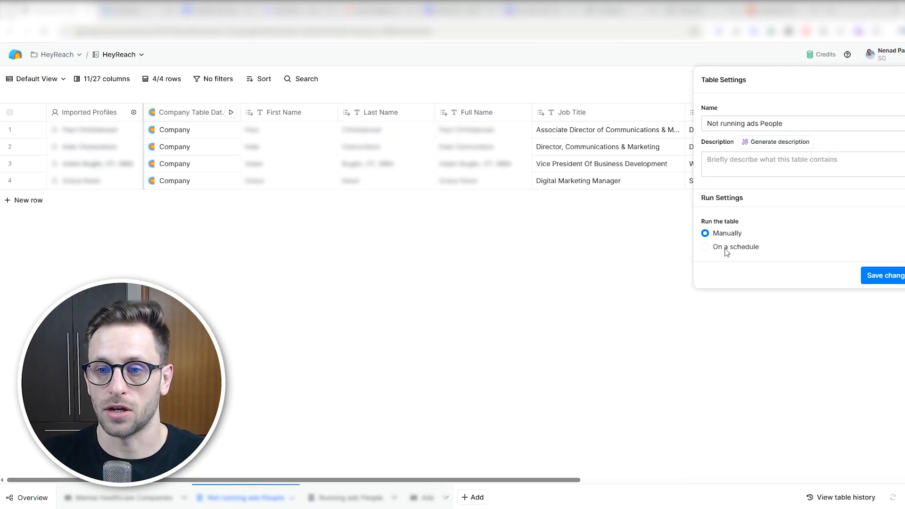
- Open the 'Not running ads People' table settings to view its manual or scheduled run options
{"action": "left_click", "coordinate": [705, 247]}
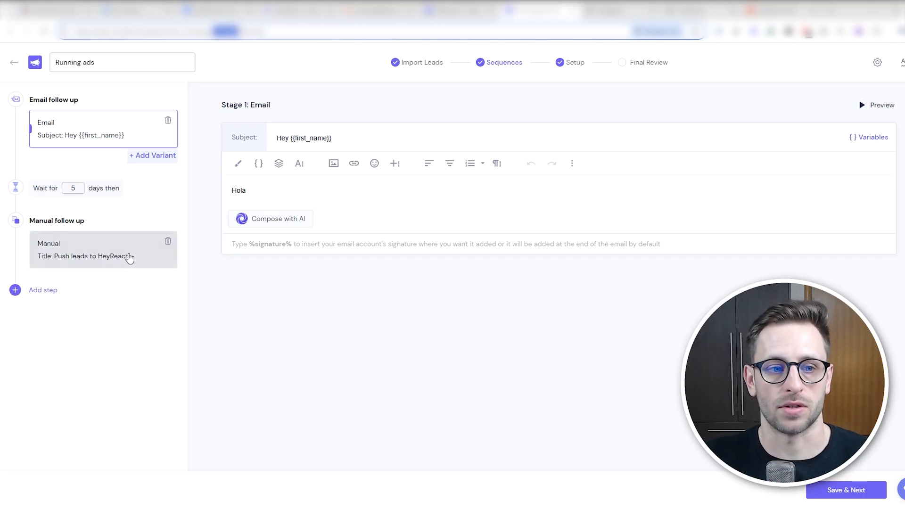
- Open the manual 'Push leads to HeyReach' stage in the Running ads sequence
{"action": "left_click", "coordinate": [103, 257]}
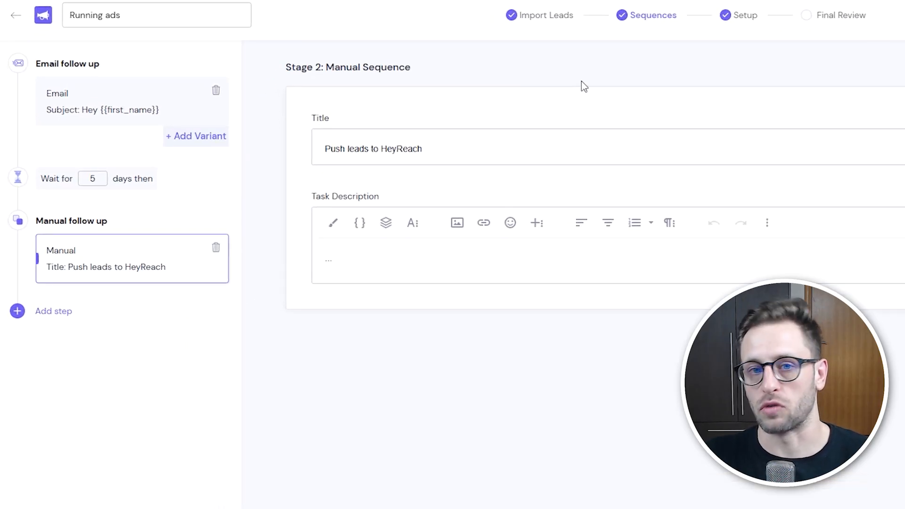